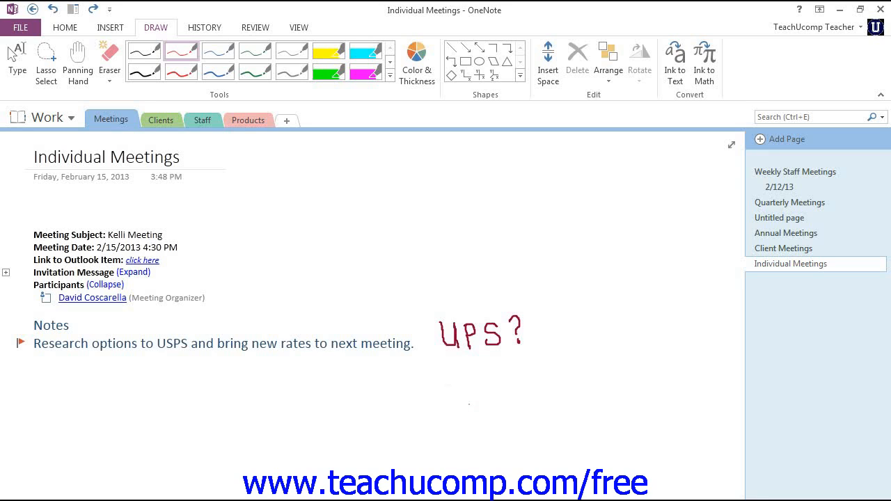
mouse_move(16, 59)
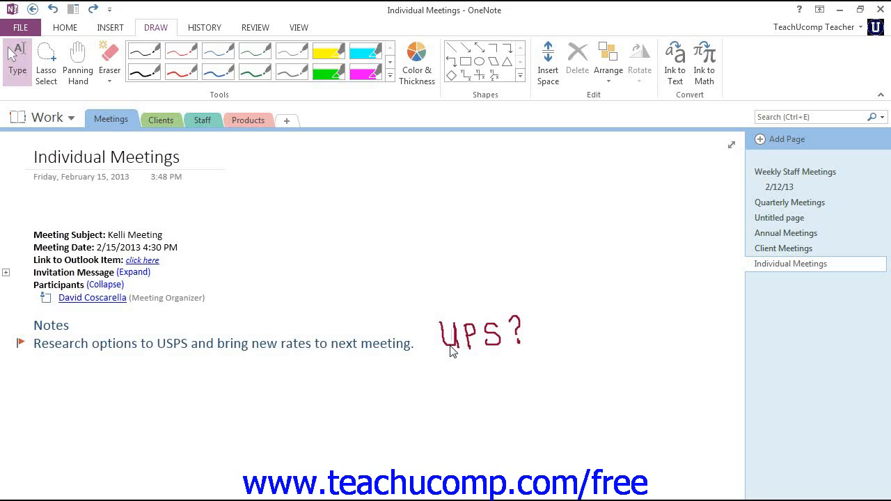
Lasso all the UPS? ink strokes together as a single selection
left_click(450, 348)
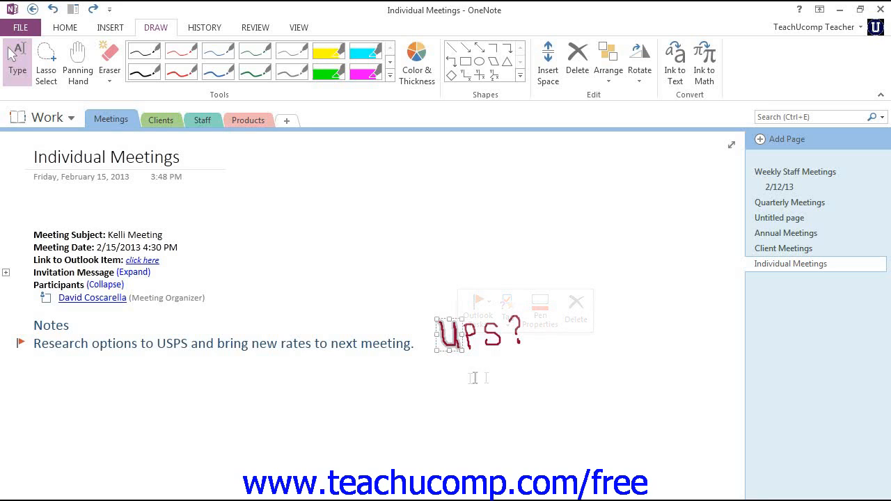
mouse_move(464, 379)
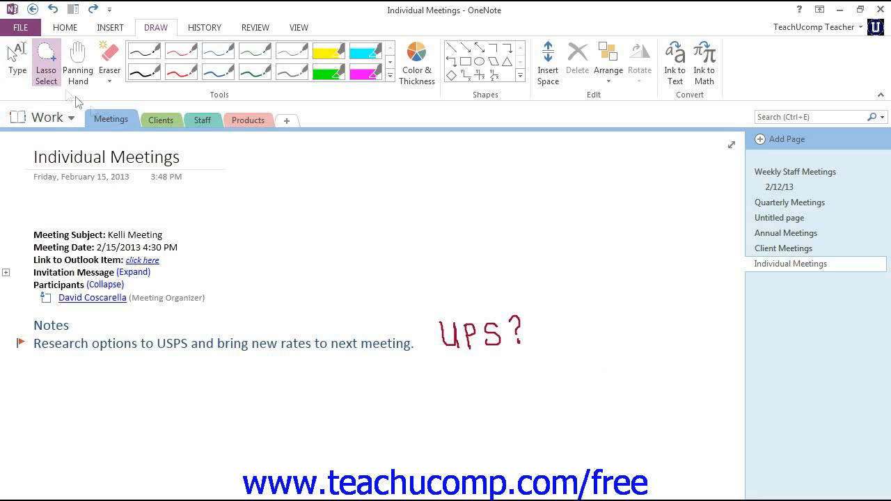
mouse_move(553, 330)
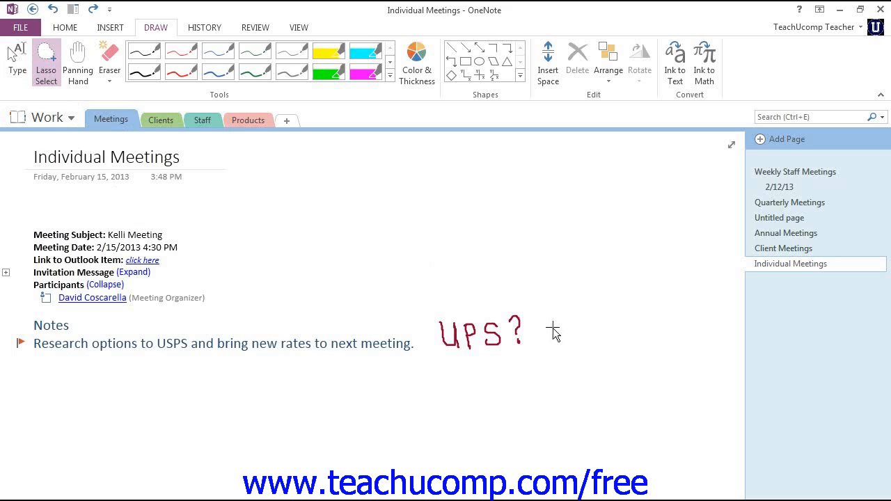
mouse_move(543, 344)
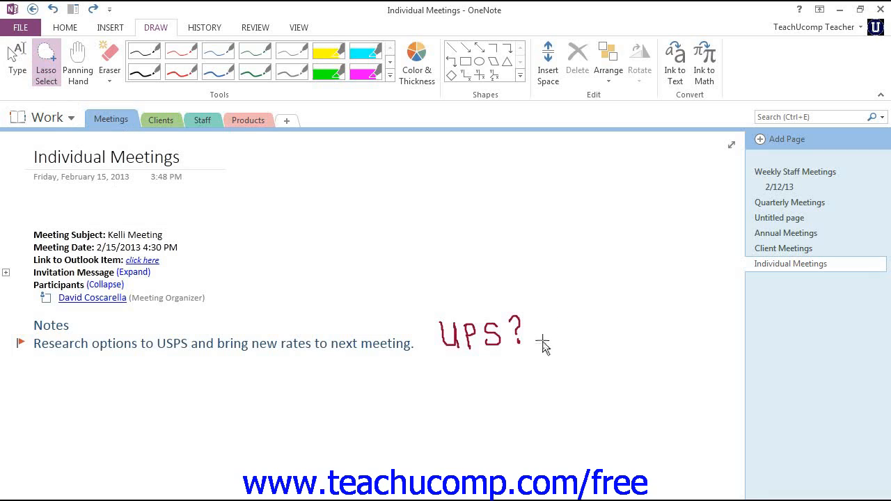
left_click_drag(543, 341, 480, 365)
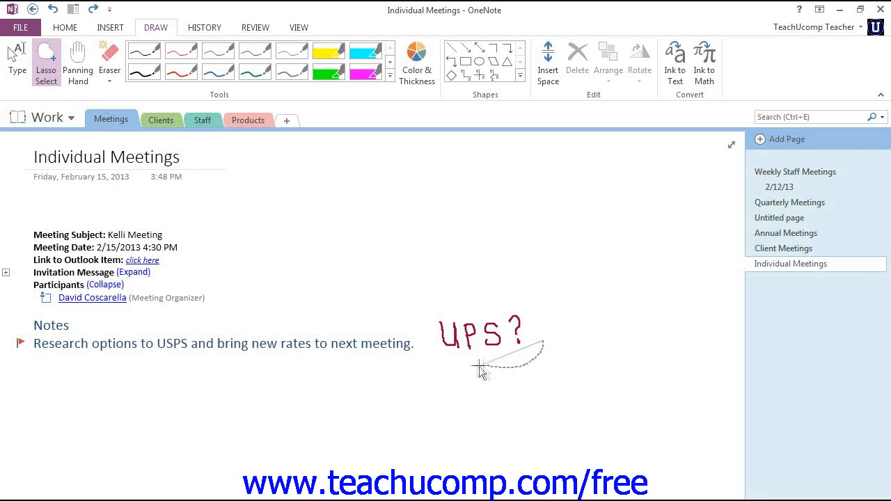
left_click_drag(483, 369, 435, 313)
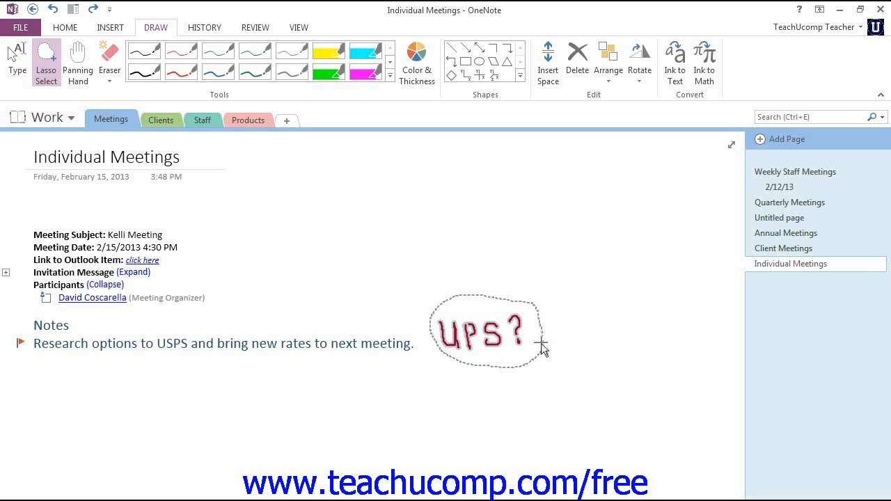
left_click(479, 330)
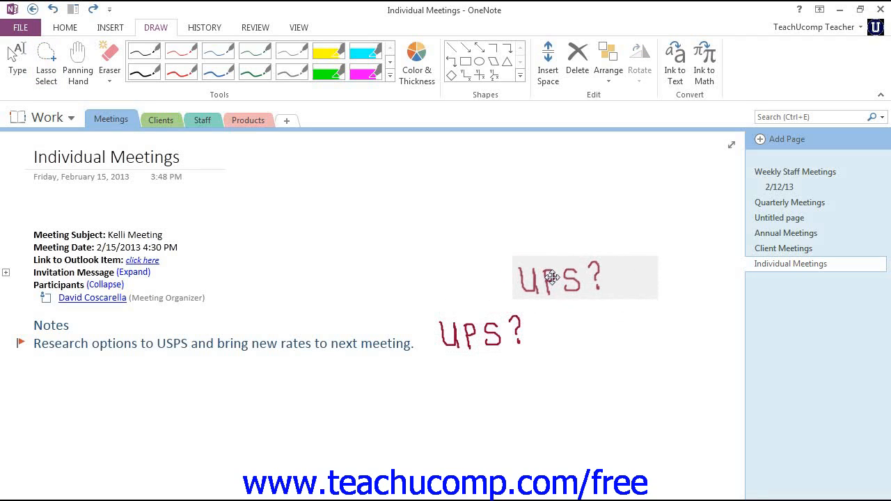
Drop the selected UPS? ink beside the Participants area, above the Notes line
left_click(46, 61)
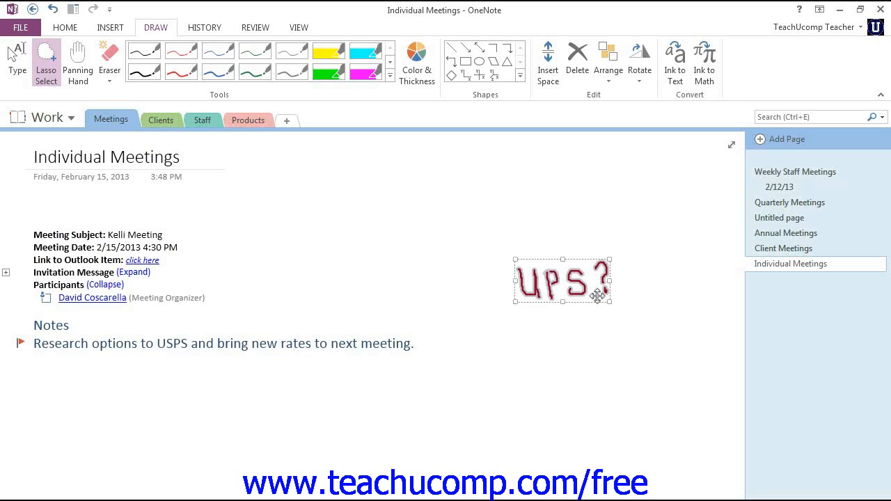
mouse_move(600, 96)
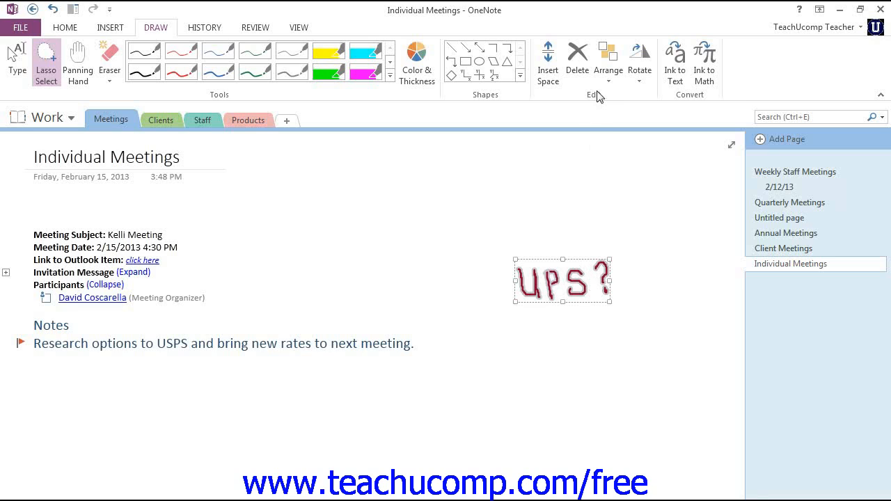
mouse_move(608, 62)
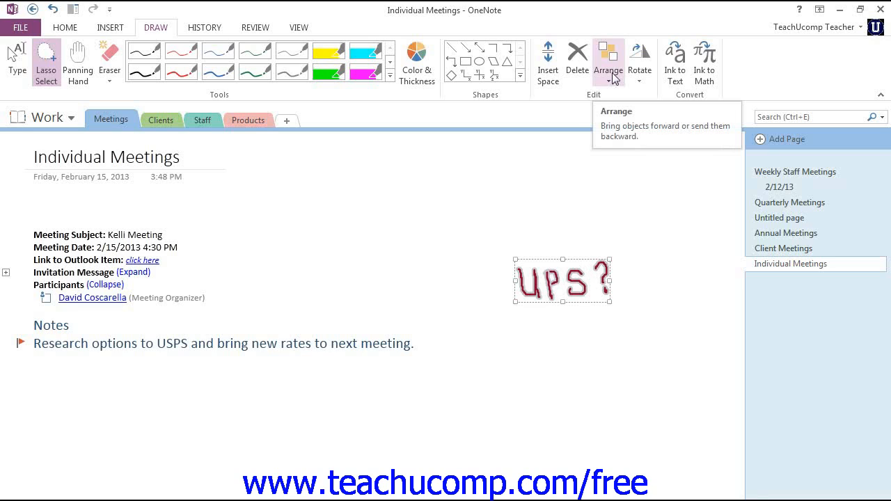
Show the Arrange layering options for the selected UPS? ink note
left_click(607, 62)
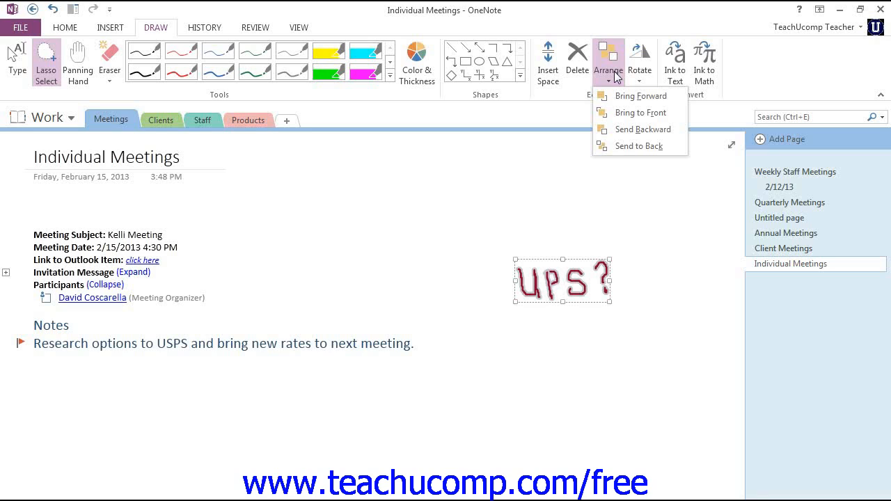
mouse_move(639, 95)
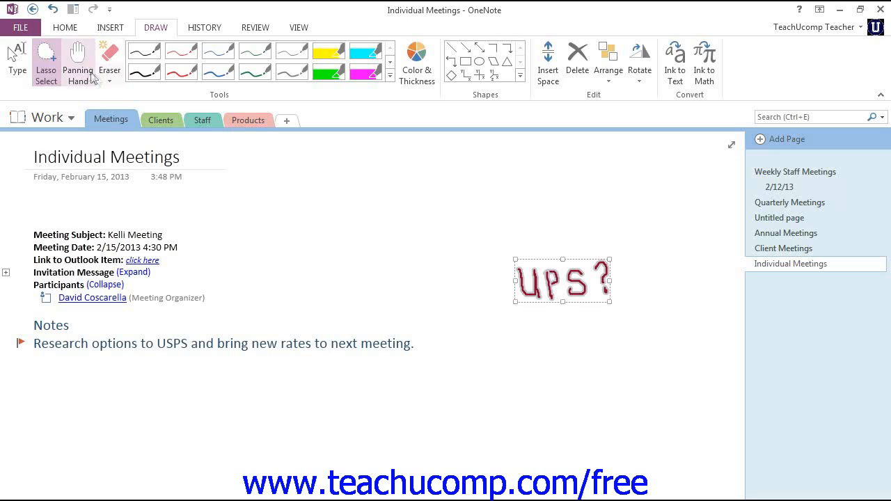
mouse_move(78, 62)
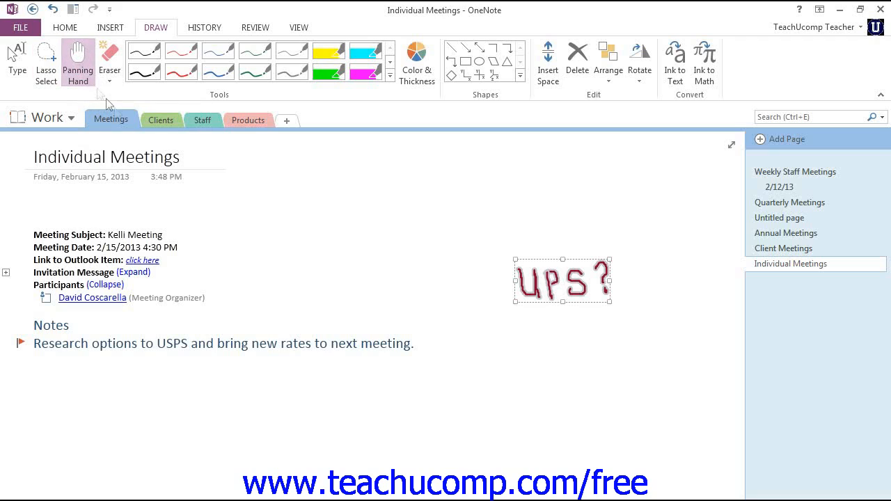
mouse_move(371, 216)
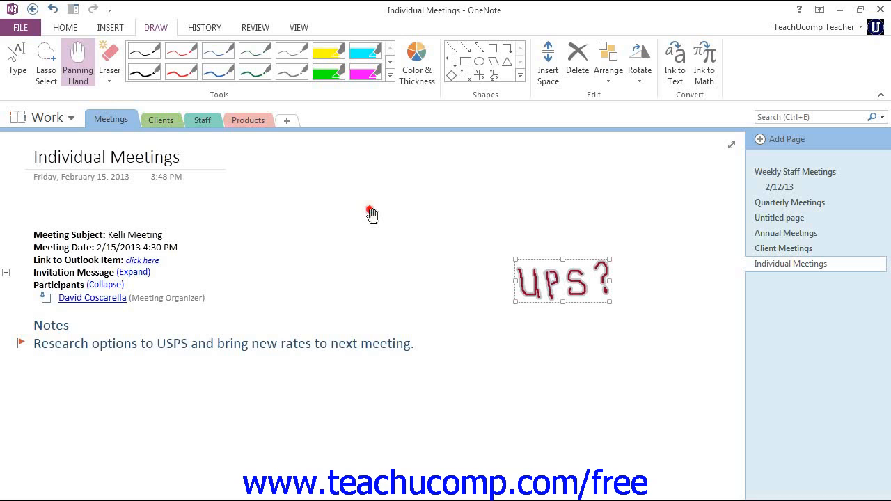
Pan the page left so the UPS? ink note sits near the centre
left_click_drag(371, 212, 313, 172)
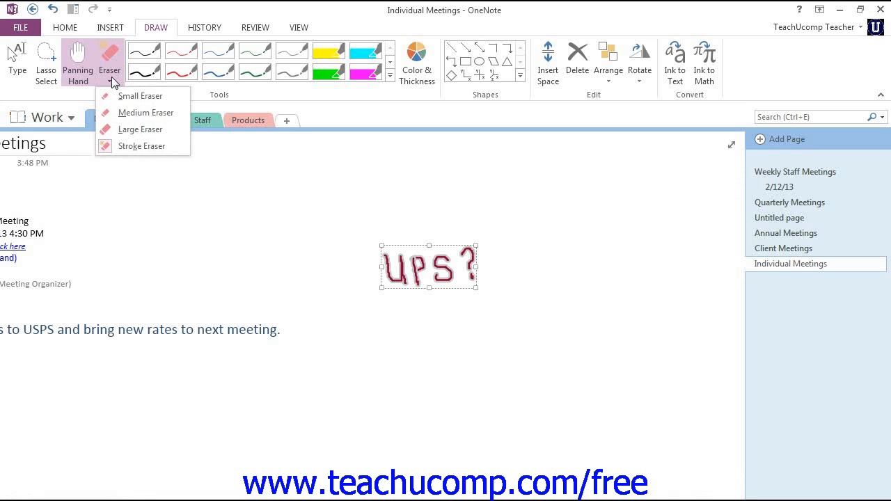
mouse_move(145, 112)
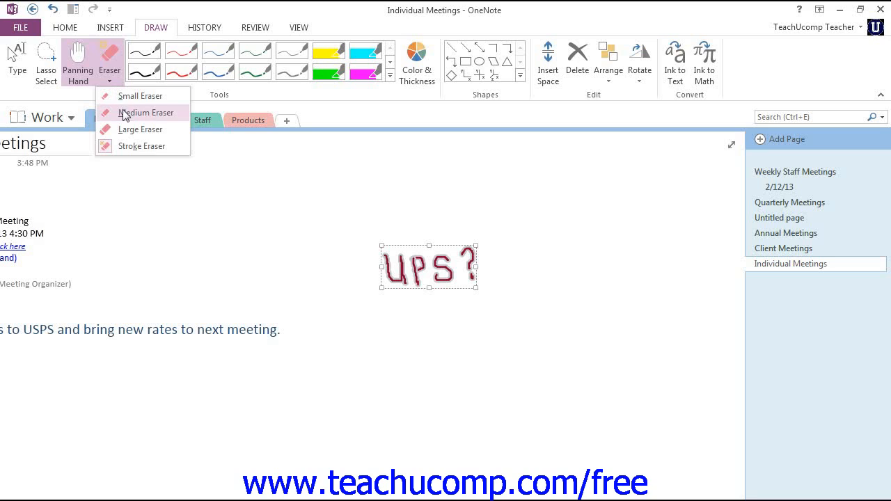
mouse_move(139, 130)
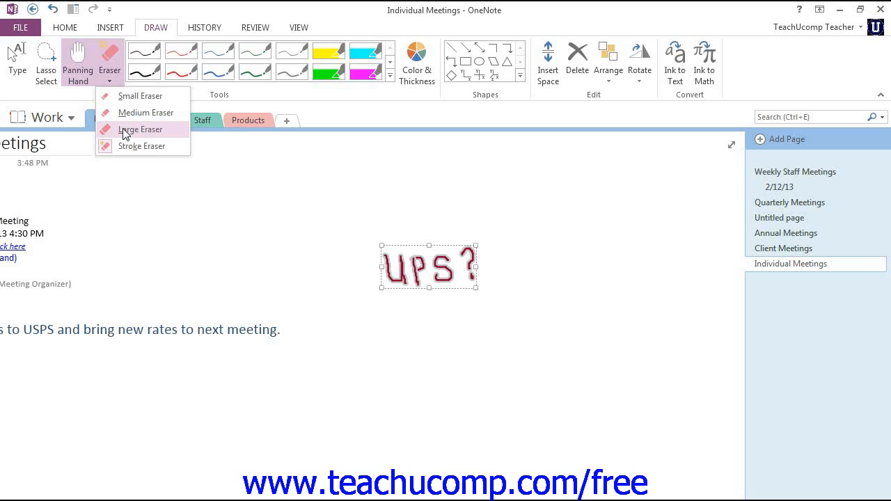
mouse_move(141, 95)
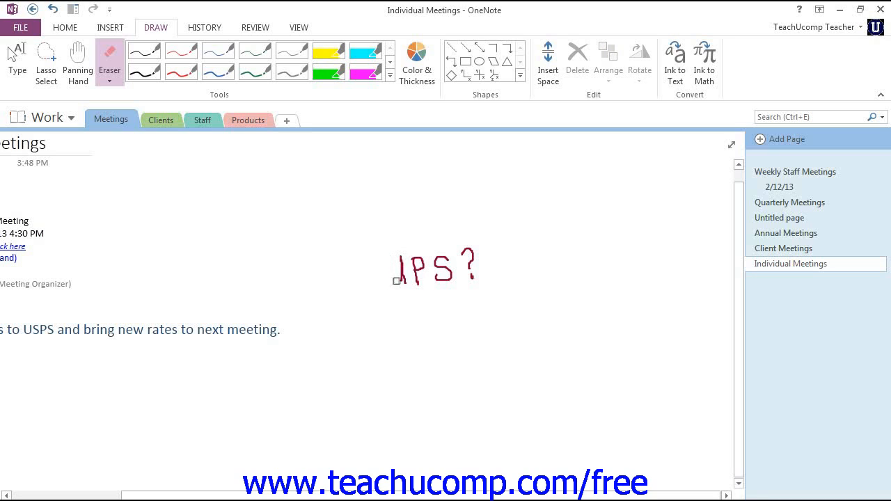
Erase the U from the handwritten note, leaving PS?
left_click_drag(401, 250, 399, 282)
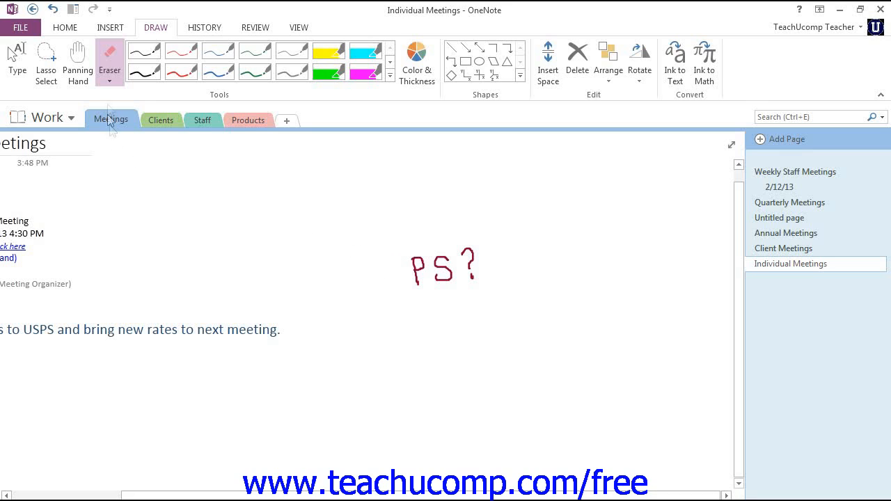
mouse_move(110, 59)
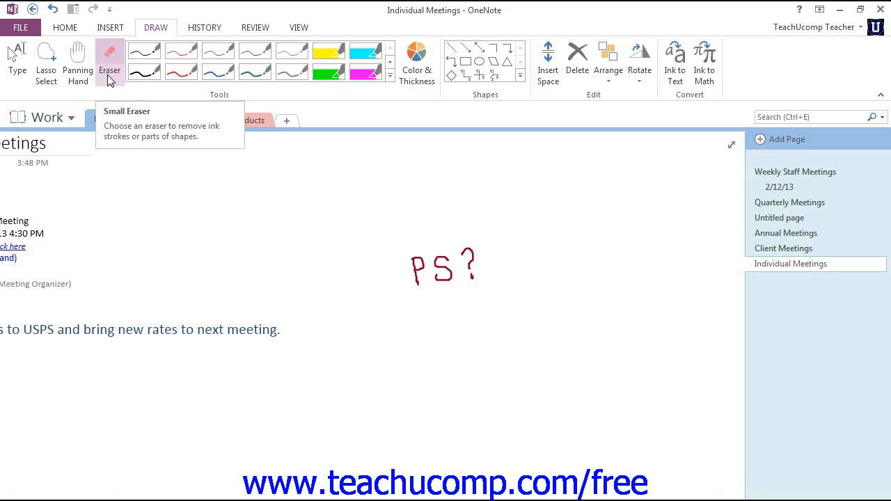
Switch the eraser to Stroke Eraser from the Eraser drop-down
left_click(109, 71)
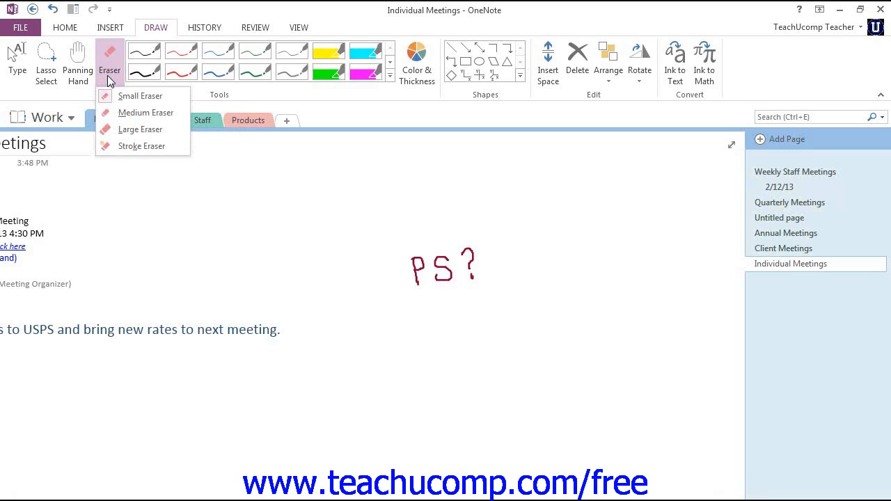
mouse_move(146, 112)
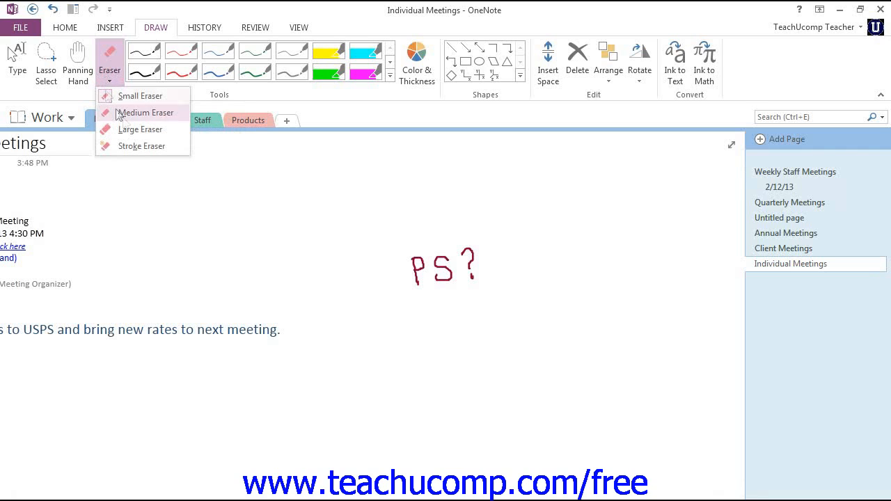
mouse_move(135, 146)
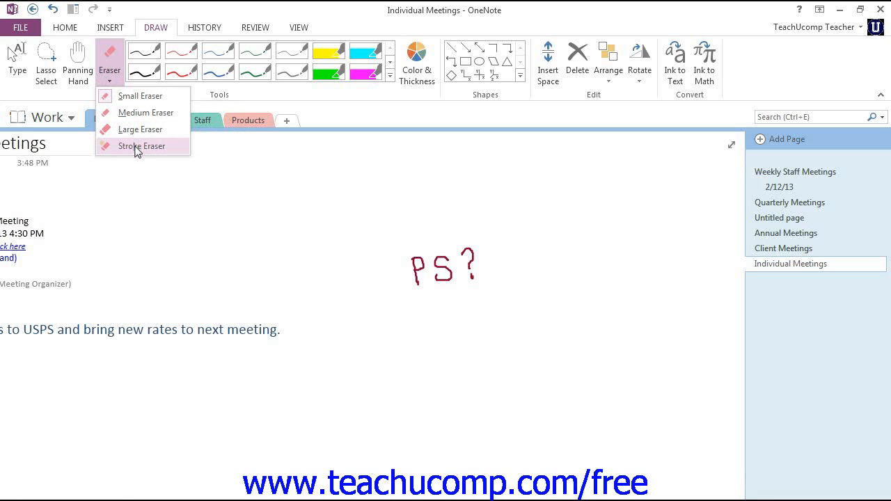
left_click(142, 145)
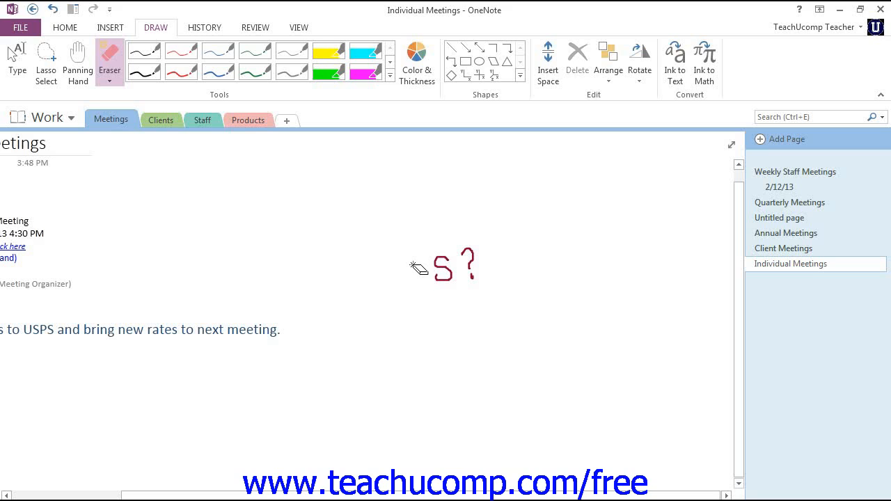
mouse_move(416, 269)
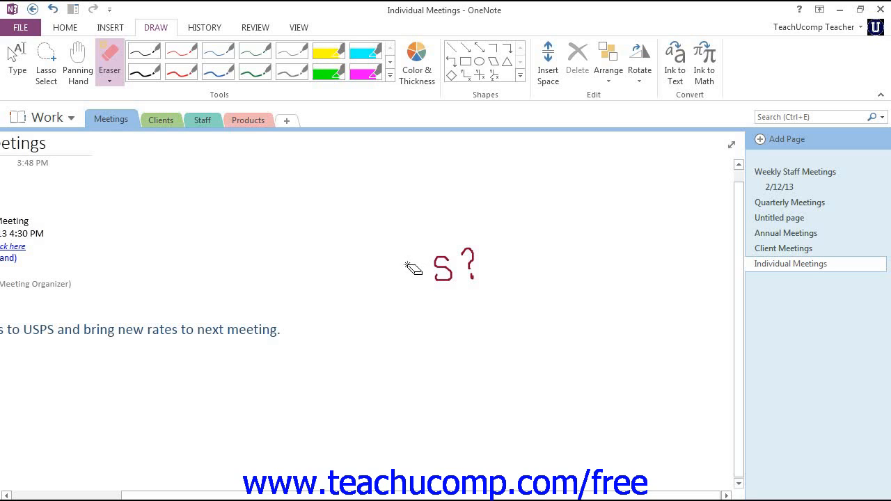
Stroke-erase the remaining S and question mark of the ink note
left_click_drag(411, 268, 498, 275)
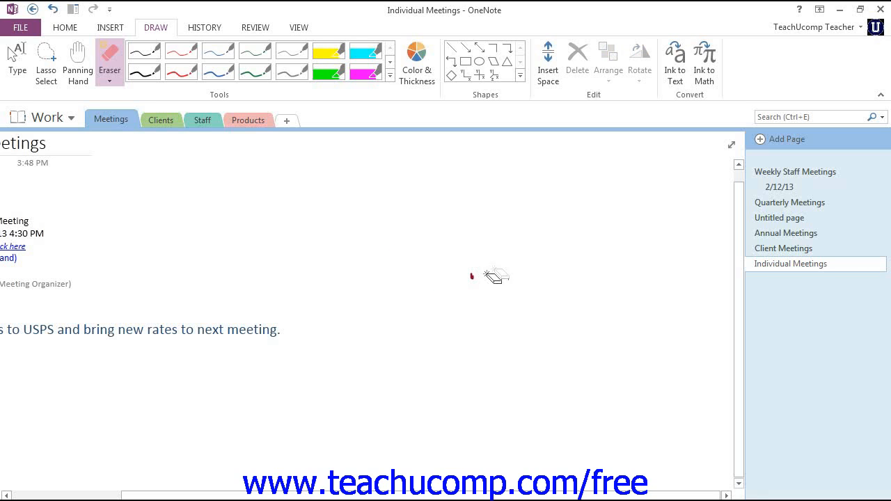